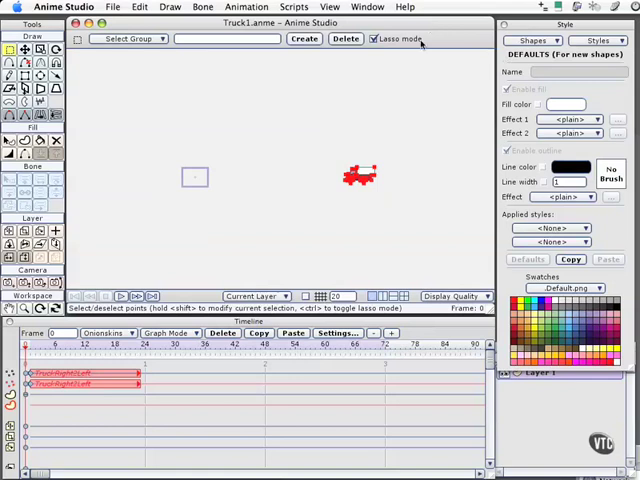
pyautogui.moveTo(44, 362)
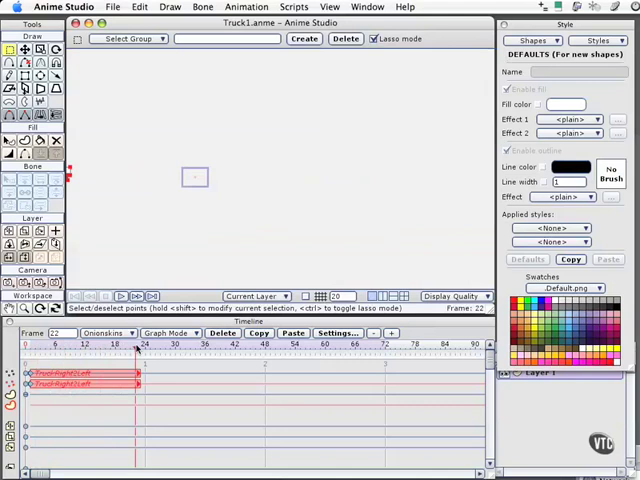
# Show the Actions window and return to the Mainline with the full red truck drawing.
pyautogui.click(72, 344)
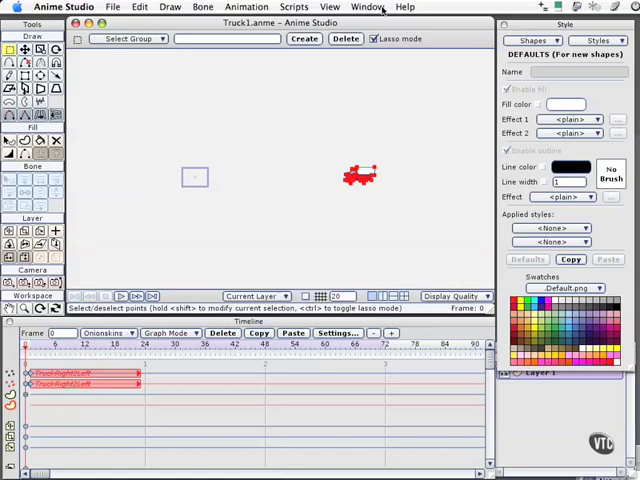
pyautogui.click(368, 8)
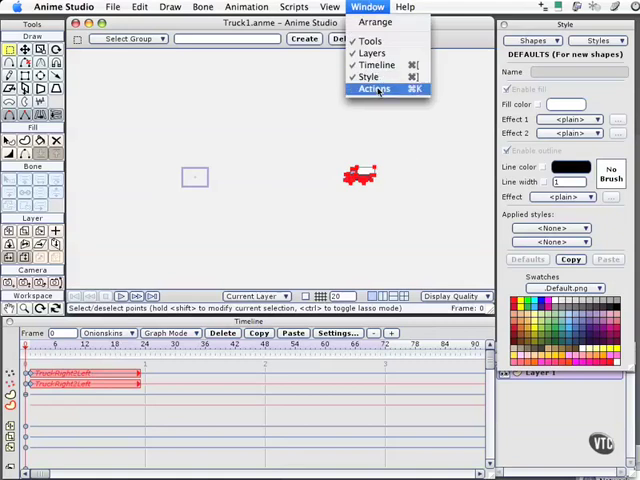
pyautogui.click(372, 88)
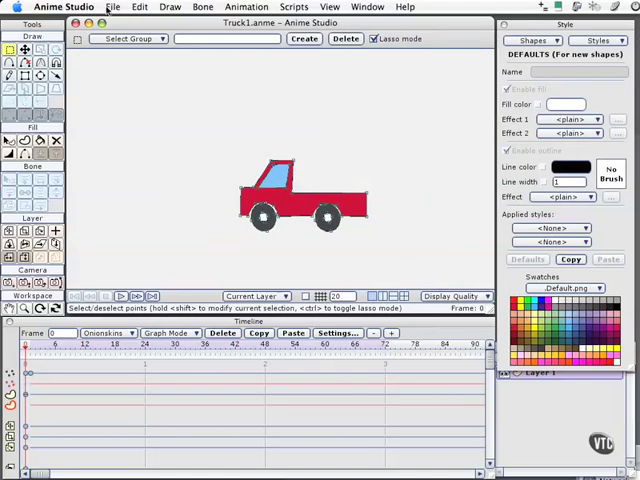
# Save a copy of the truck file as CarYellow.anme via Save As.
pyautogui.click(112, 8)
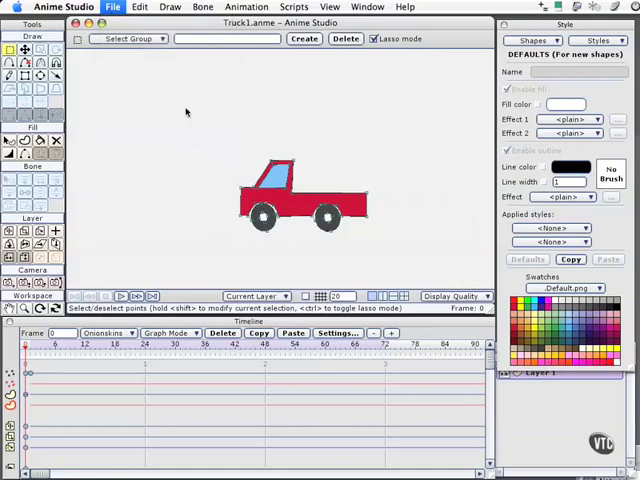
pyautogui.click(112, 8)
pyautogui.write('CarYellow.anme')
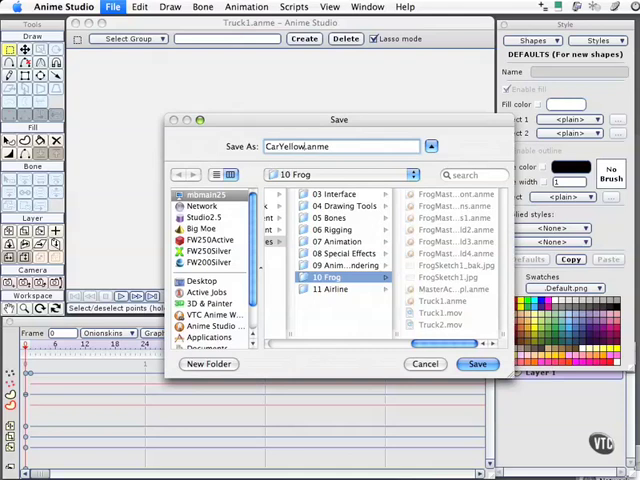
pyautogui.click(476, 364)
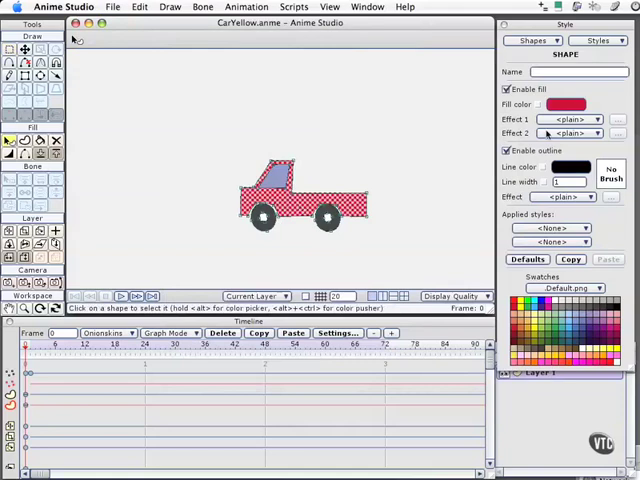
pyautogui.moveTo(536, 338)
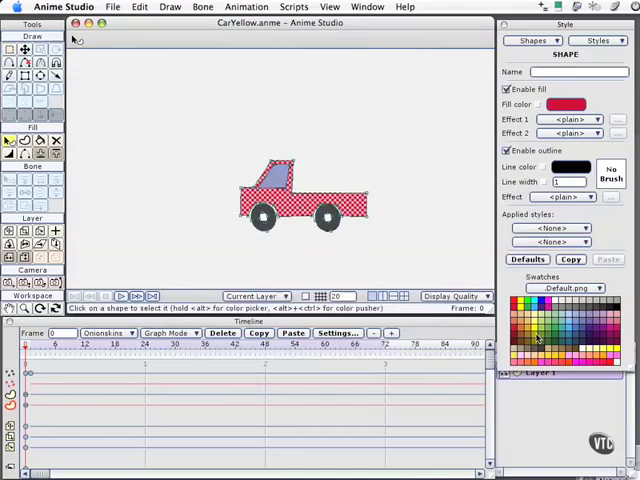
# Reshape the truck body into a yellow car with blue windows and black wheels.
pyautogui.click(528, 260)
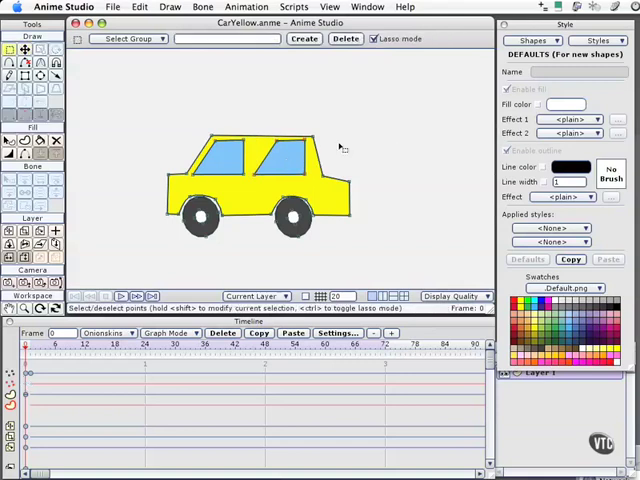
# Draw small grey rectangle bumpers at the car's front and rear and adjust their points.
pyautogui.click(8, 48)
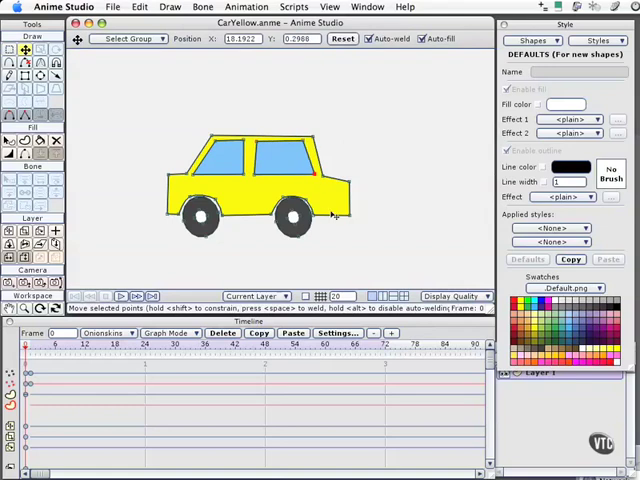
pyautogui.moveTo(252, 200)
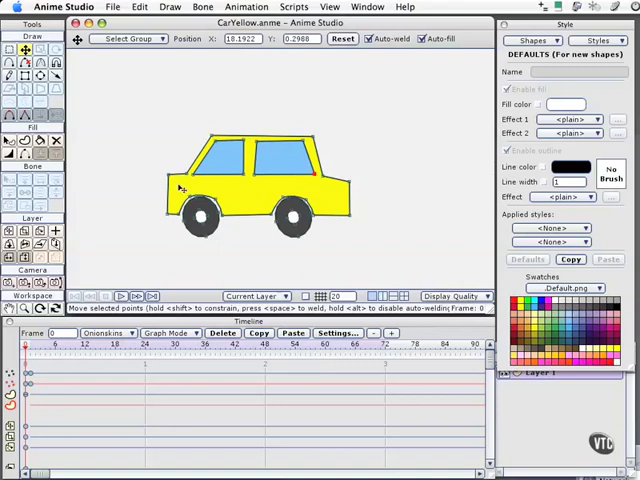
pyautogui.moveTo(244, 212)
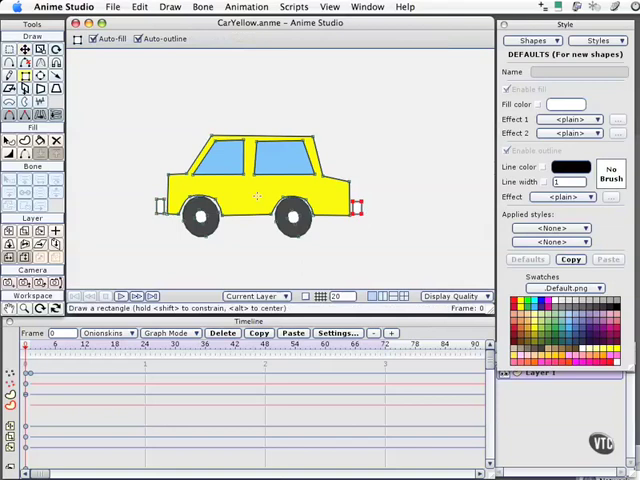
pyautogui.moveTo(260, 196)
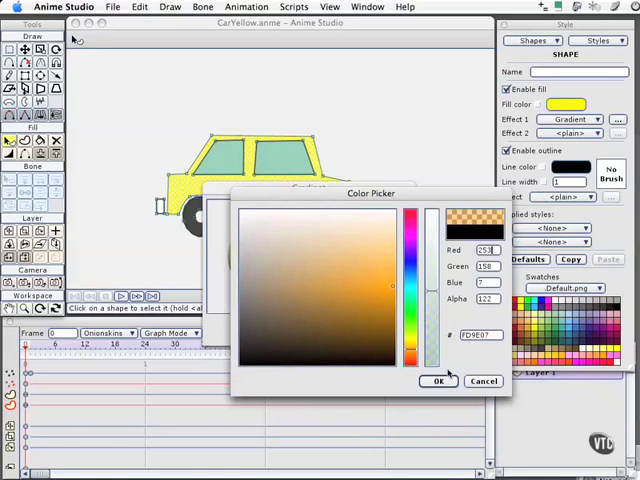
# Confirm the yellow colours and the Gradient effect for the car body fill.
pyautogui.click(438, 380)
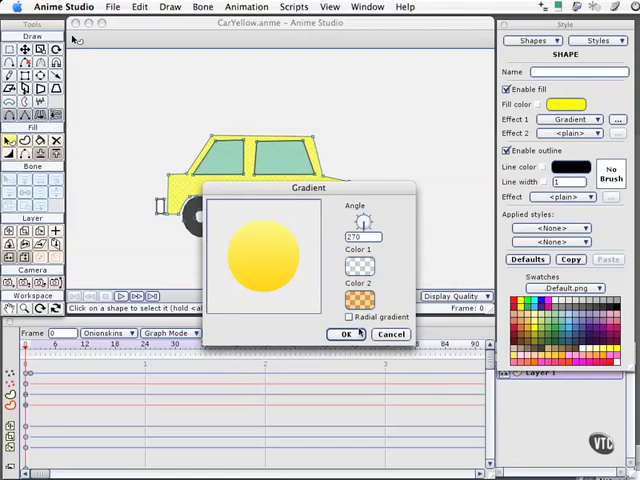
pyautogui.click(348, 332)
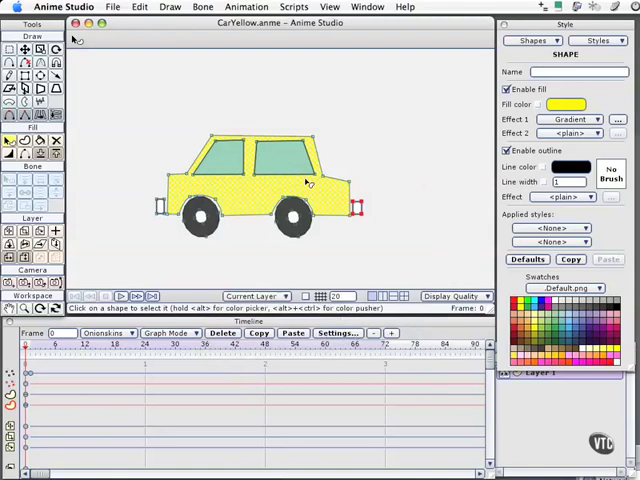
pyautogui.moveTo(308, 204)
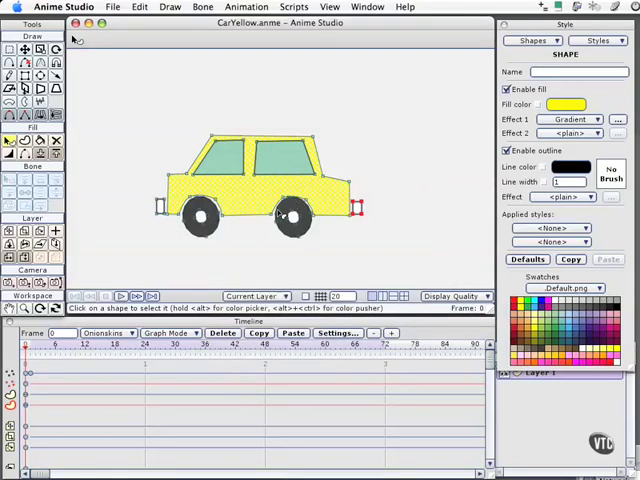
pyautogui.moveTo(244, 290)
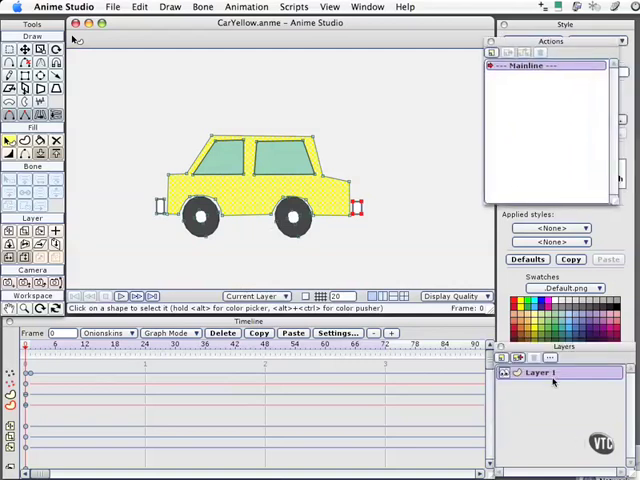
# Create a new action and begin naming it CarRightToLeft.
pyautogui.click(496, 52)
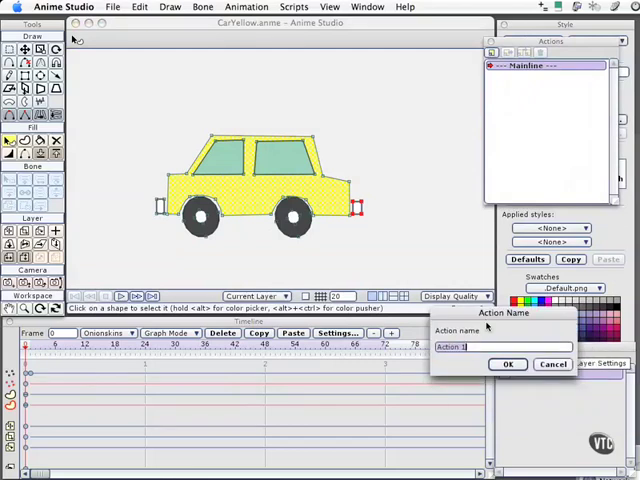
pyautogui.write('Car')
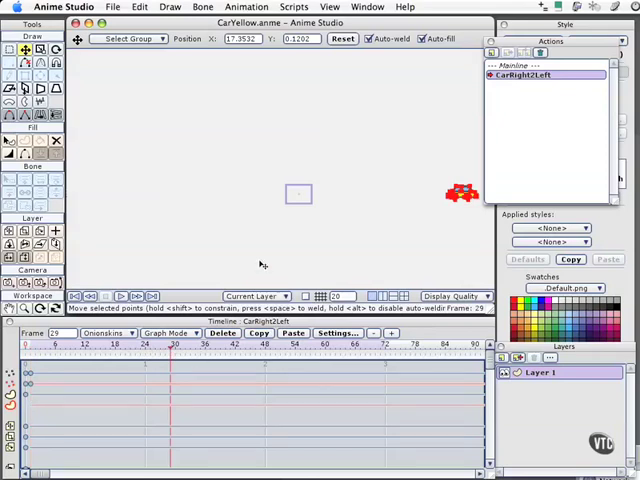
pyautogui.moveTo(262, 268)
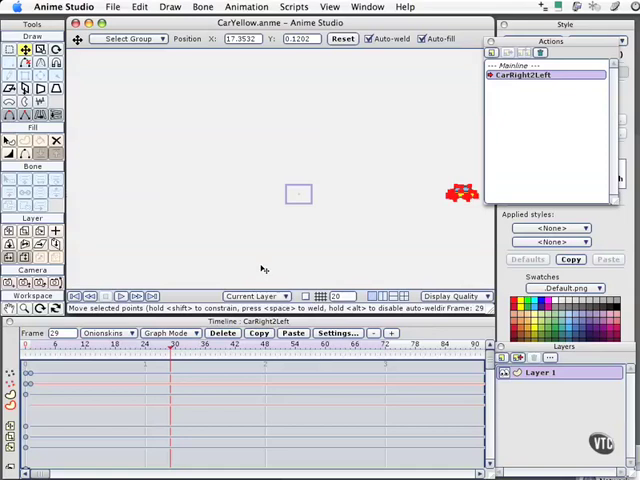
pyautogui.moveTo(264, 270)
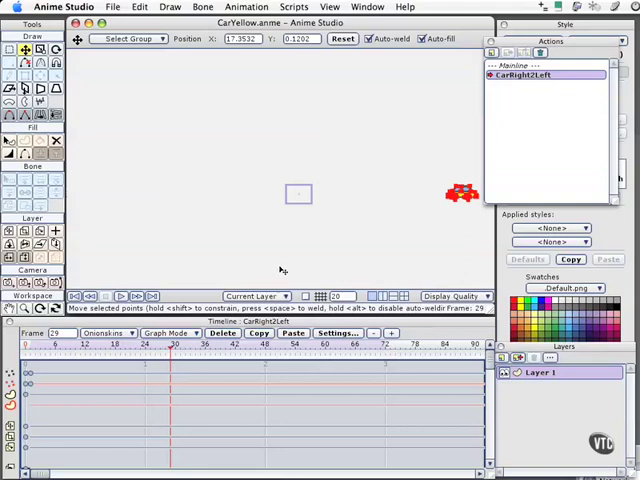
pyautogui.moveTo(284, 268)
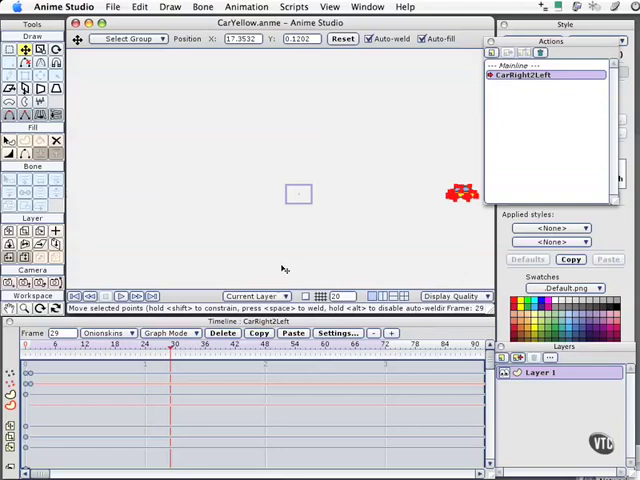
pyautogui.moveTo(278, 272)
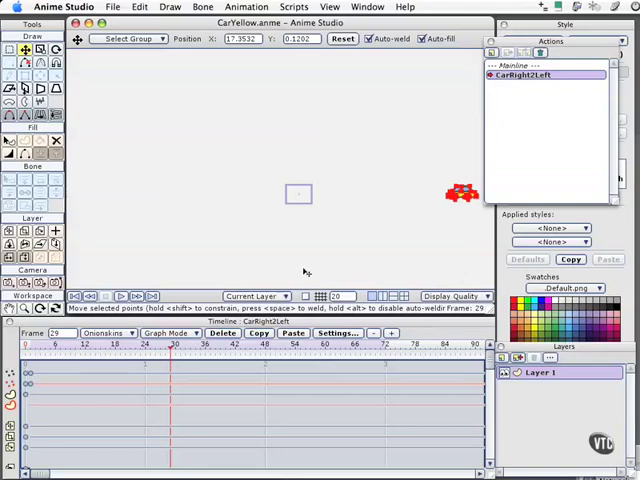
pyautogui.moveTo(316, 268)
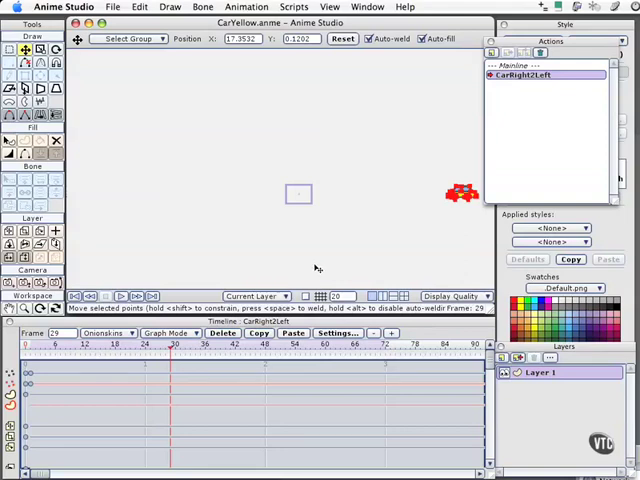
pyautogui.moveTo(244, 262)
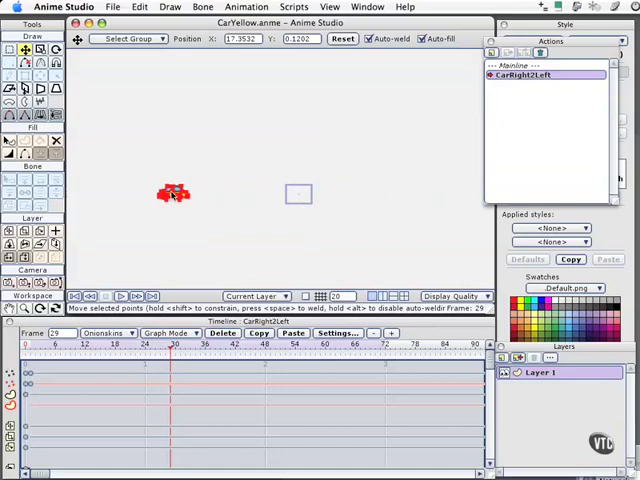
# Place the car at the stage's left and set the last keyframe to Cycle back absolutely.
pyautogui.moveTo(172, 192); pyautogui.dragTo(124, 192)
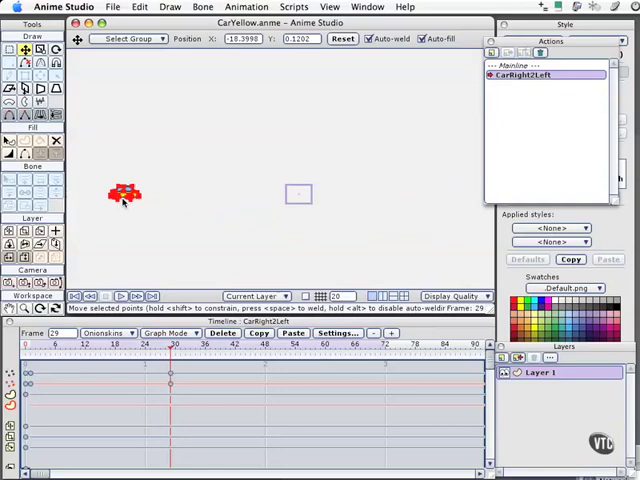
pyautogui.moveTo(170, 308)
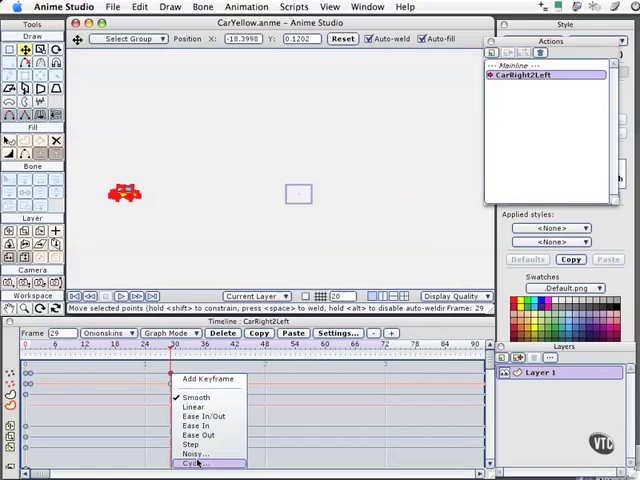
pyautogui.click(192, 464)
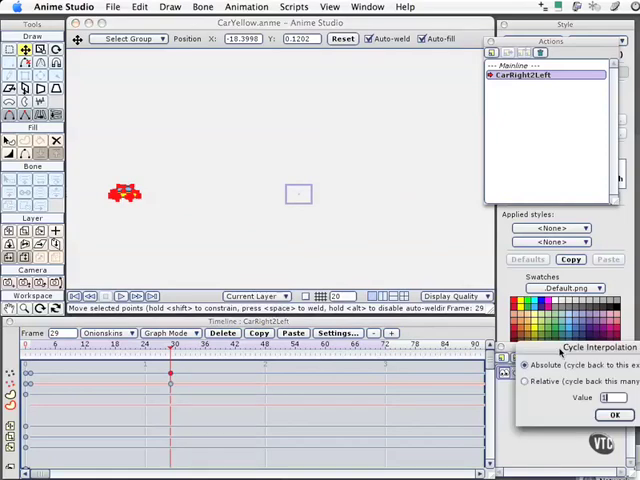